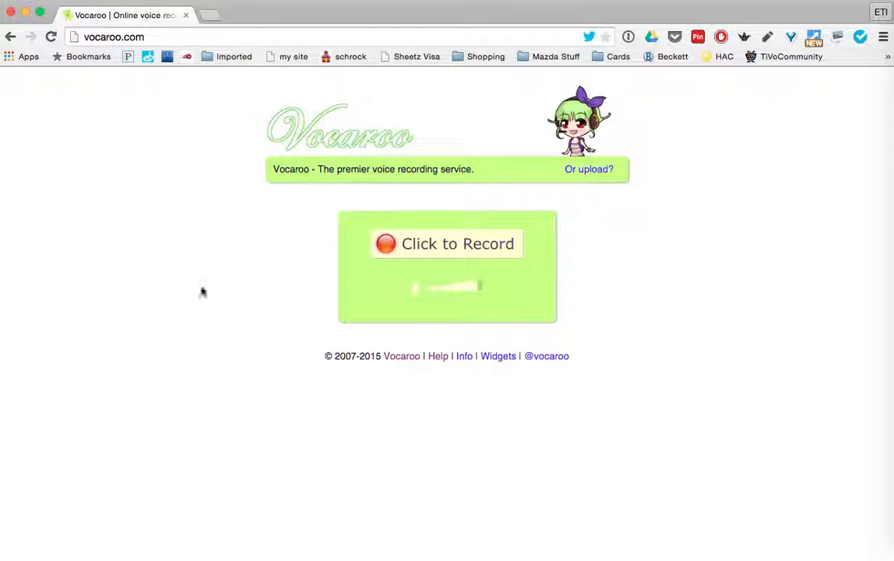
{"action": "mouse_move", "coordinate": [135, 47]}
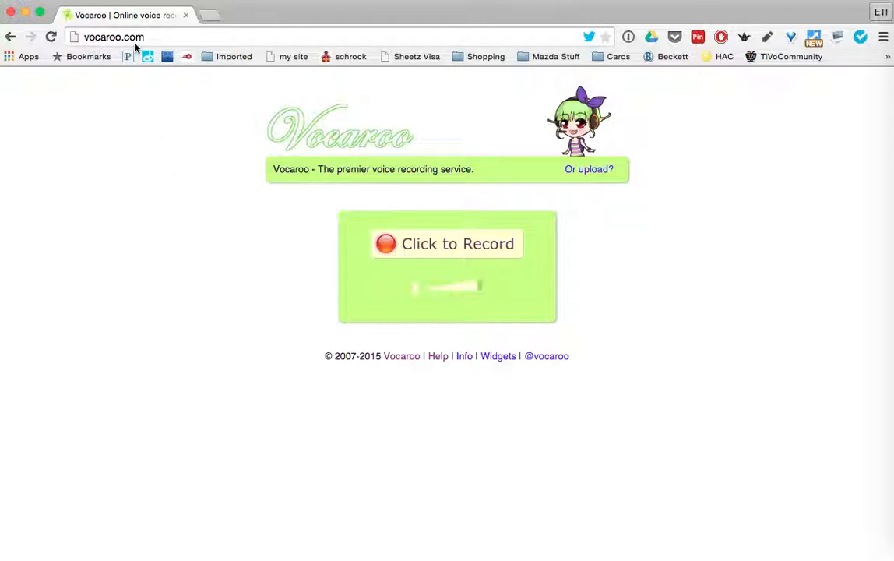
{"action": "mouse_move", "coordinate": [641, 86]}
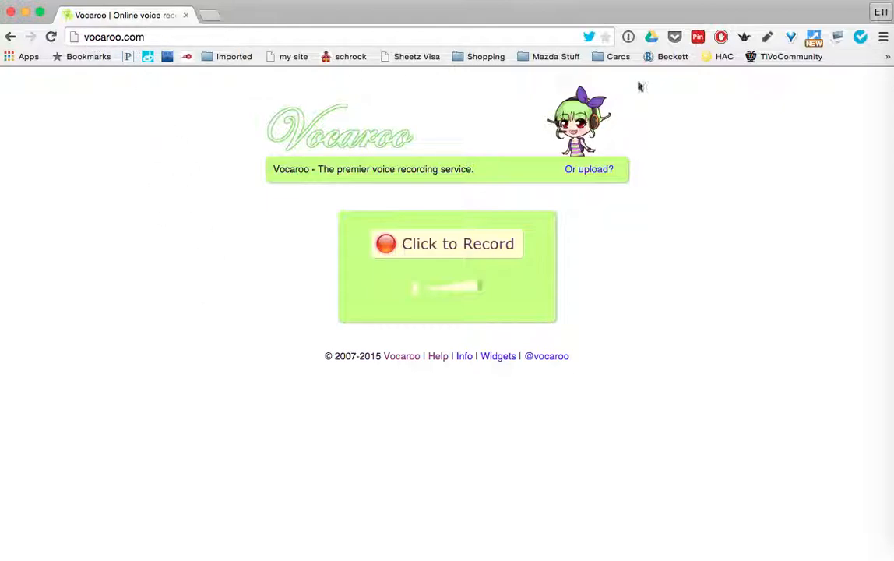
{"action": "mouse_move", "coordinate": [647, 287]}
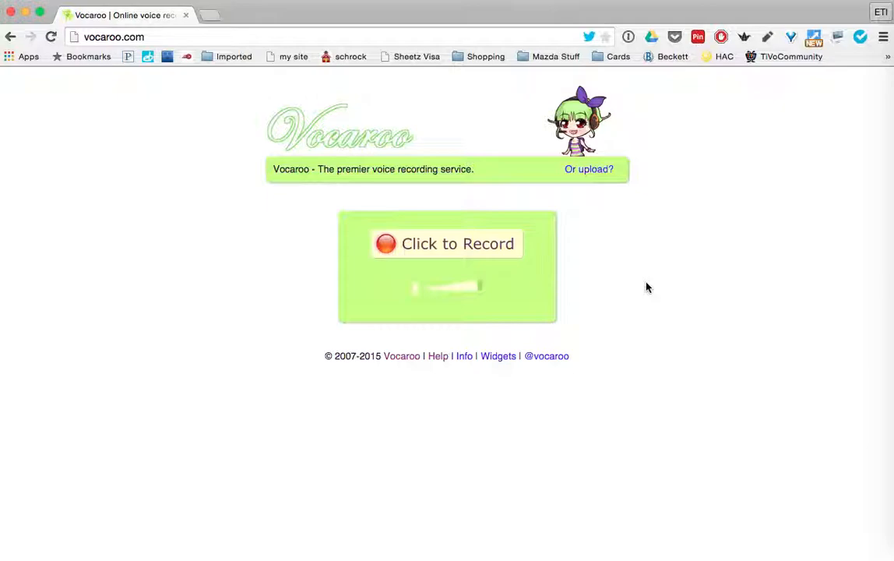
{"action": "mouse_move", "coordinate": [440, 244]}
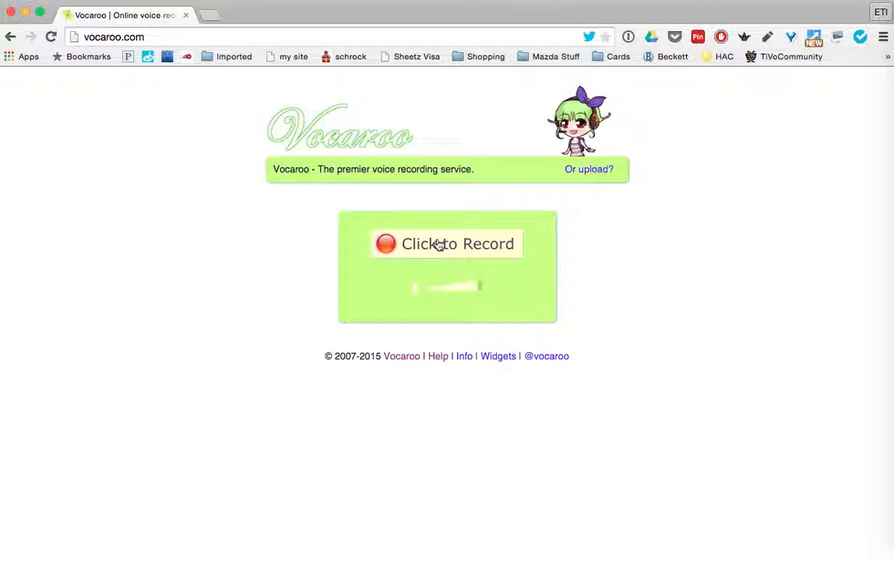
{"action": "mouse_move", "coordinate": [444, 248]}
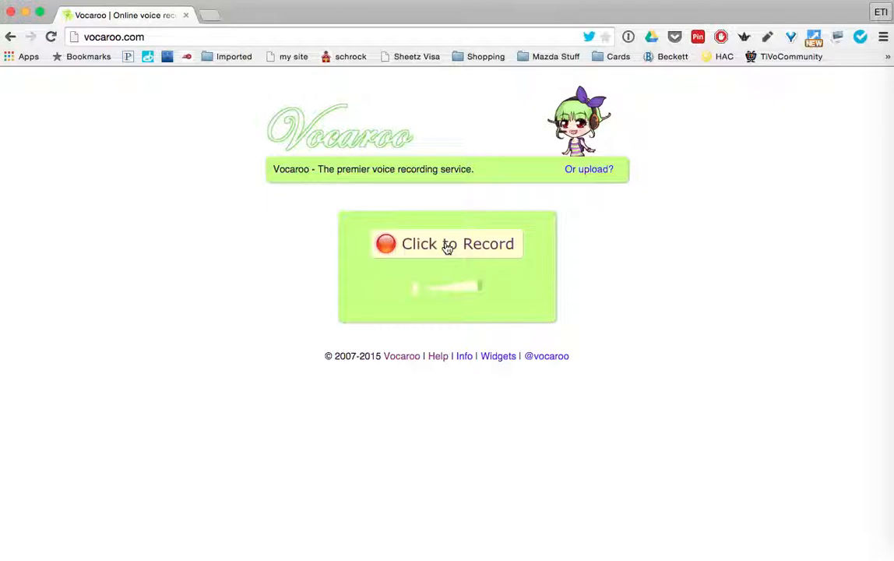
- Record a short Vocaroo voice clip, allowing microphone access, then play it back
{"action": "left_click", "coordinate": [446, 244]}
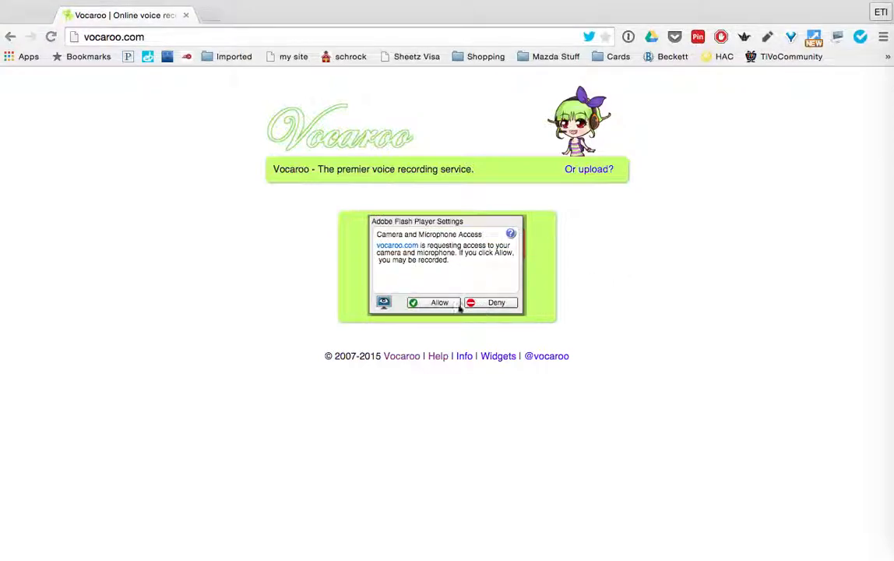
{"action": "left_click", "coordinate": [434, 303]}
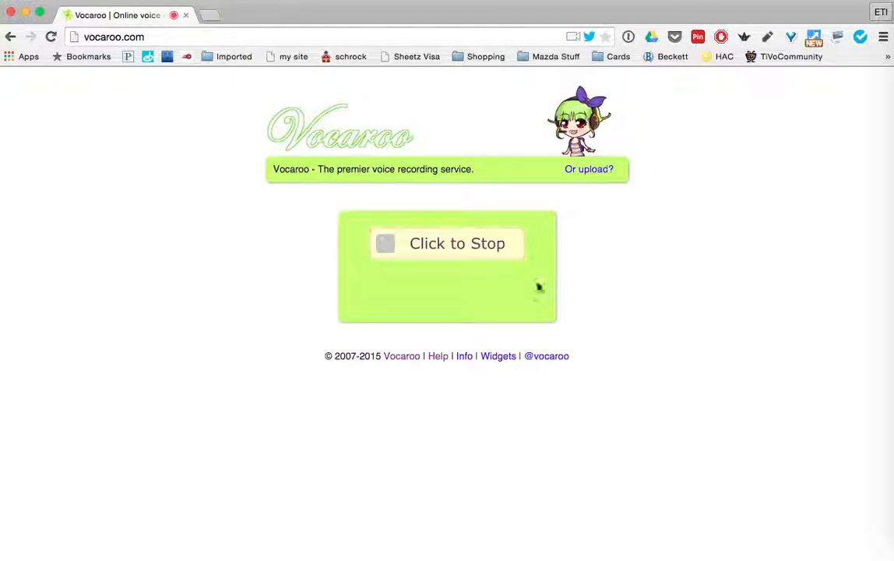
{"action": "left_click", "coordinate": [457, 243]}
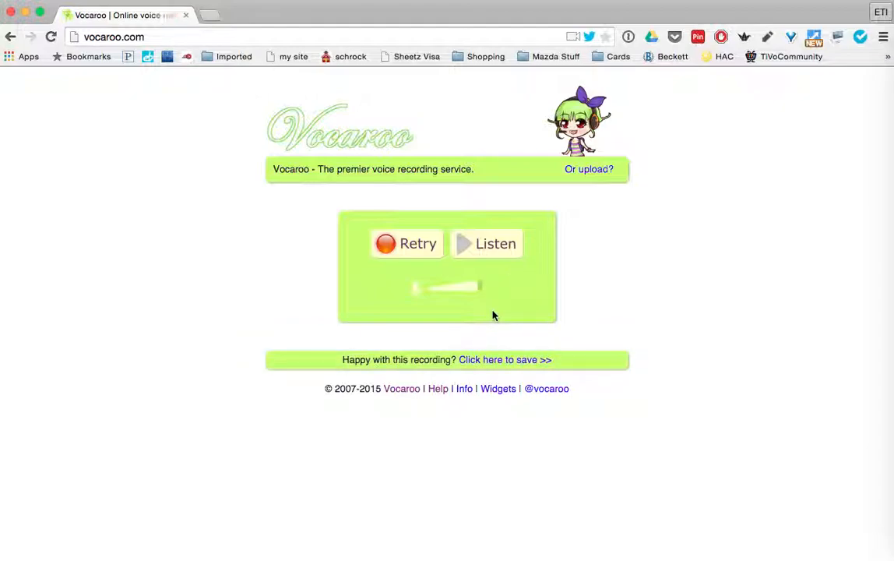
{"action": "left_click", "coordinate": [486, 243]}
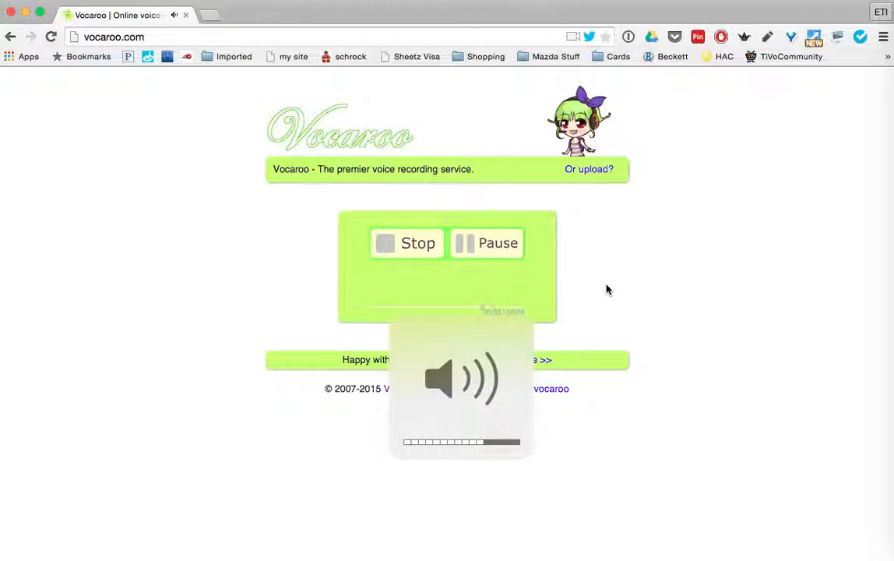
{"action": "left_click", "coordinate": [486, 243]}
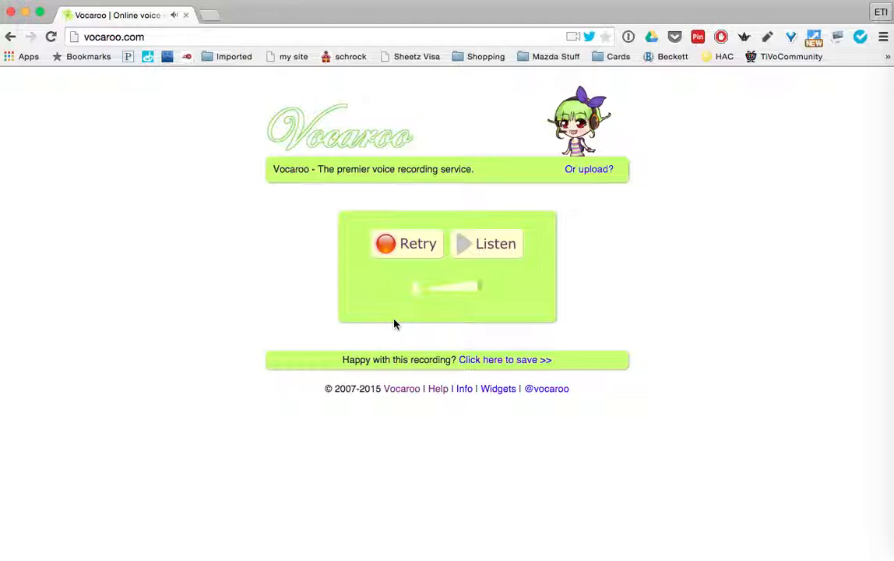
{"action": "mouse_move", "coordinate": [391, 328]}
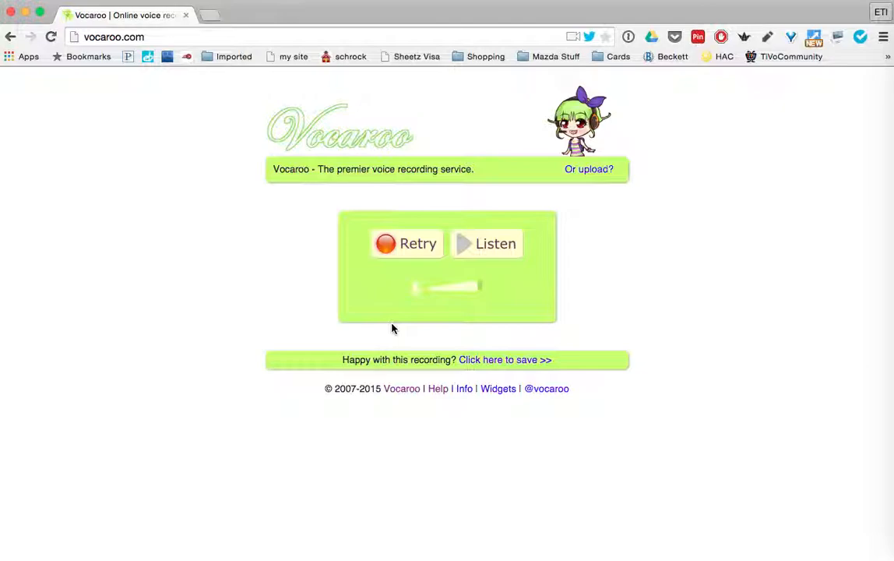
{"action": "mouse_move", "coordinate": [504, 359]}
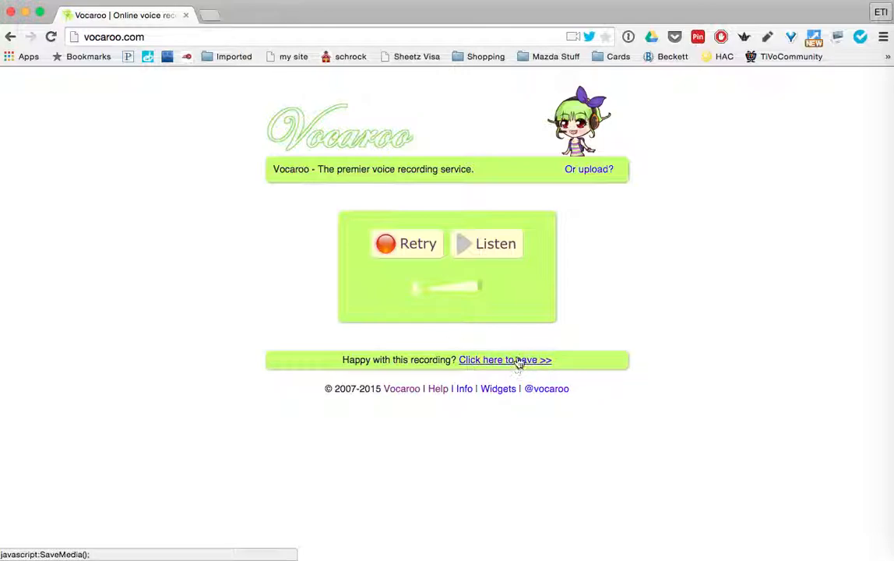
{"action": "mouse_move", "coordinate": [415, 344]}
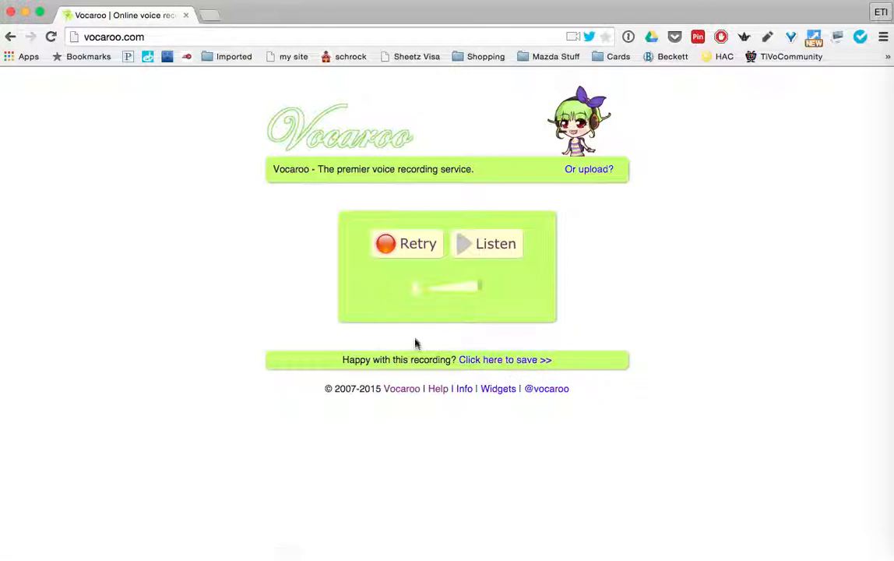
{"action": "mouse_move", "coordinate": [485, 356]}
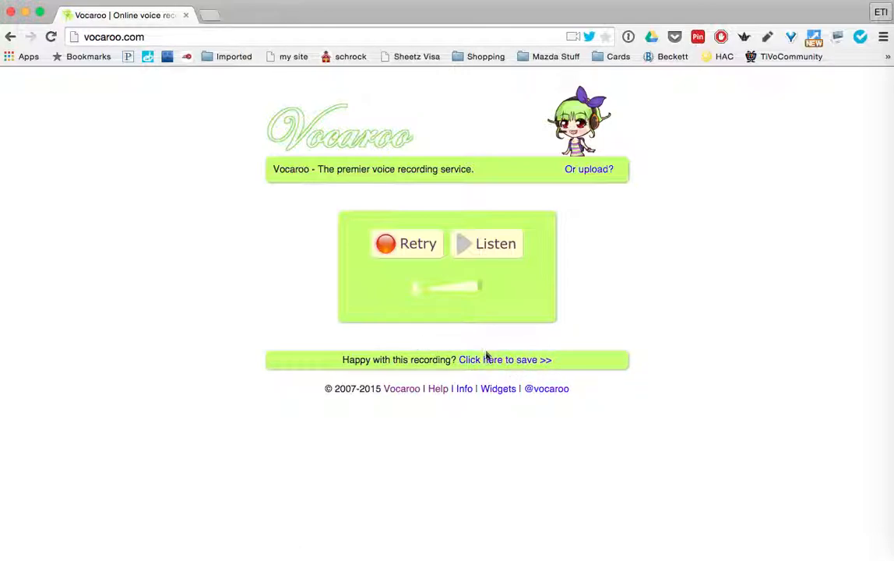
{"action": "mouse_move", "coordinate": [505, 359]}
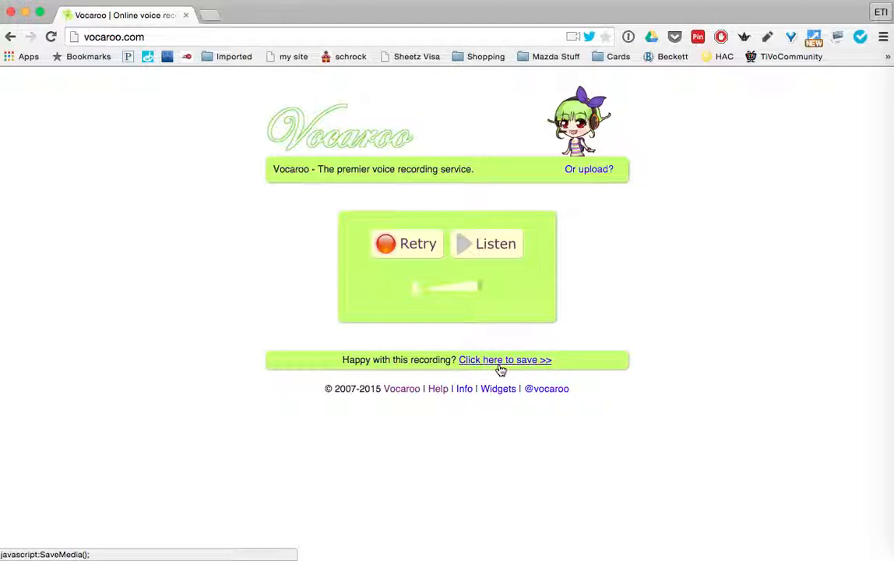
- Save the Vocaroo recording to reveal its share link and MP3/Ogg/FLAC/WAV downloads
{"action": "left_click", "coordinate": [504, 359]}
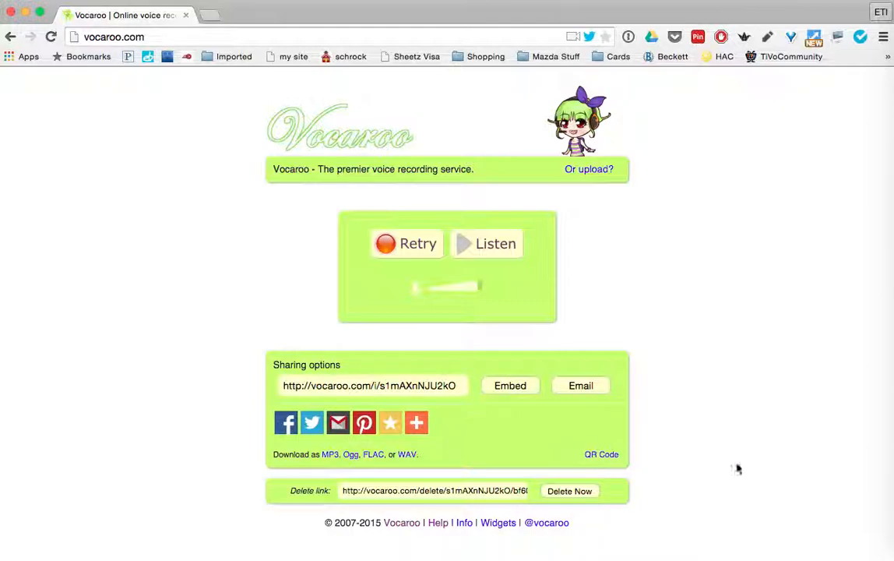
{"action": "mouse_move", "coordinate": [773, 426]}
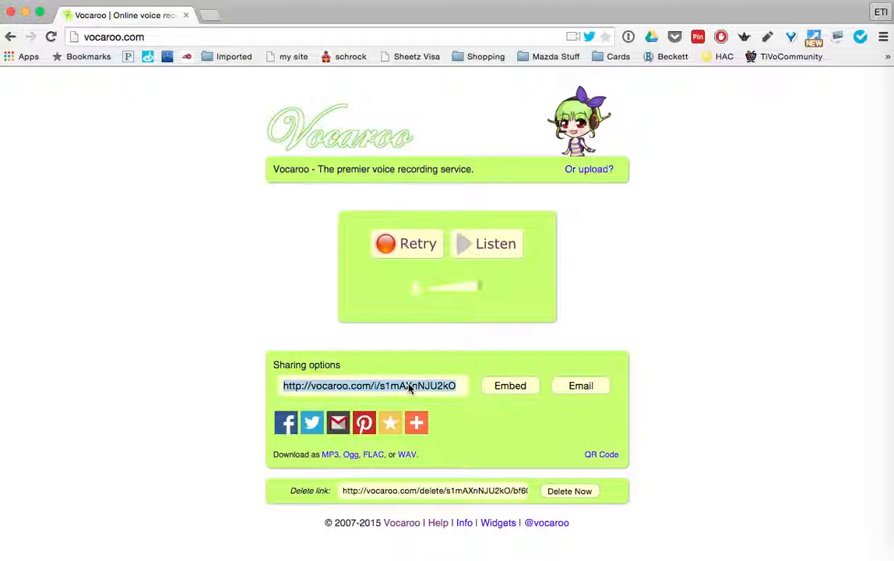
{"action": "mouse_move", "coordinate": [381, 408]}
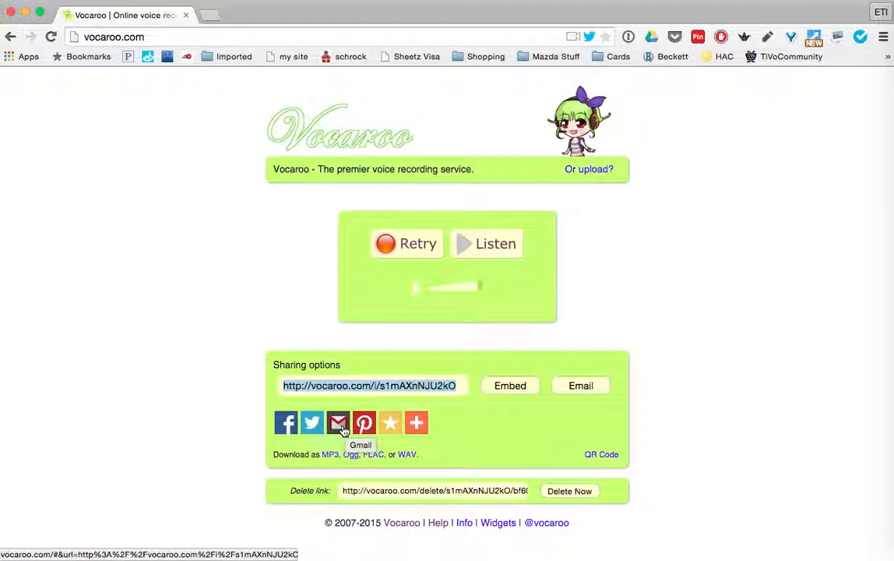
{"action": "left_click", "coordinate": [416, 422]}
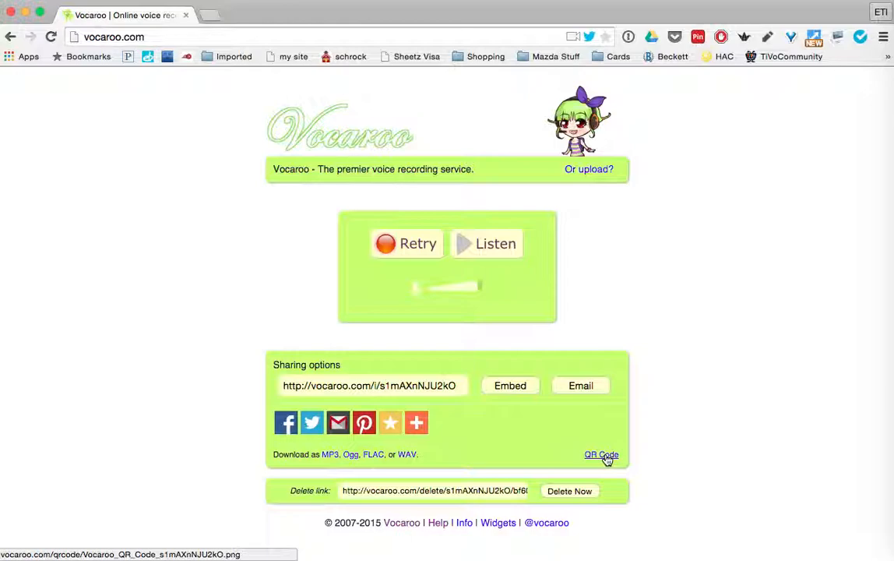
- View the recording's QR code in its own tab, then return to the sharing page
{"action": "left_click", "coordinate": [602, 454]}
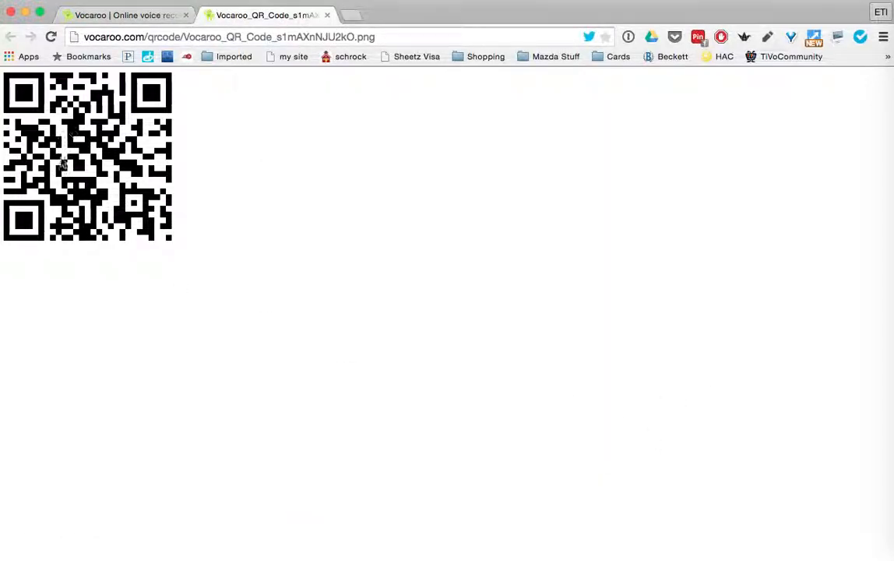
{"action": "mouse_move", "coordinate": [90, 177]}
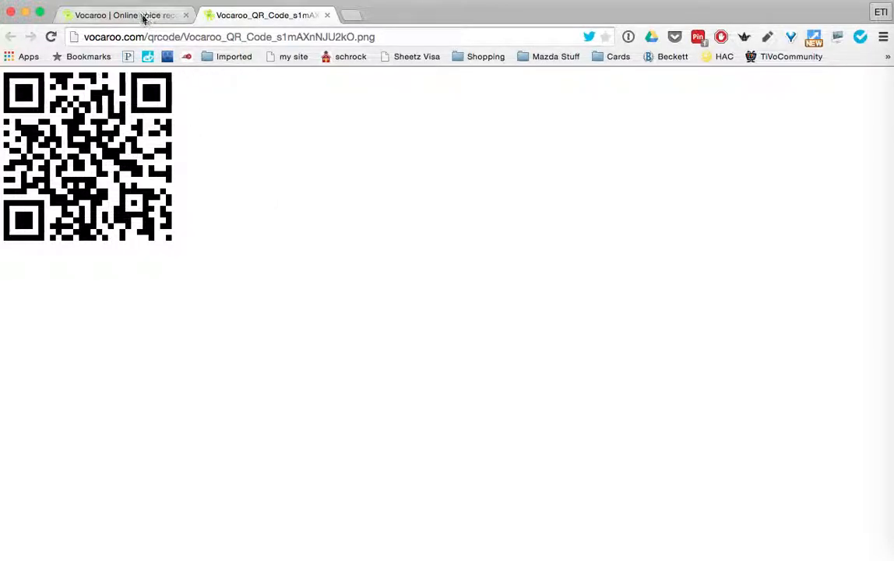
{"action": "left_click", "coordinate": [117, 14]}
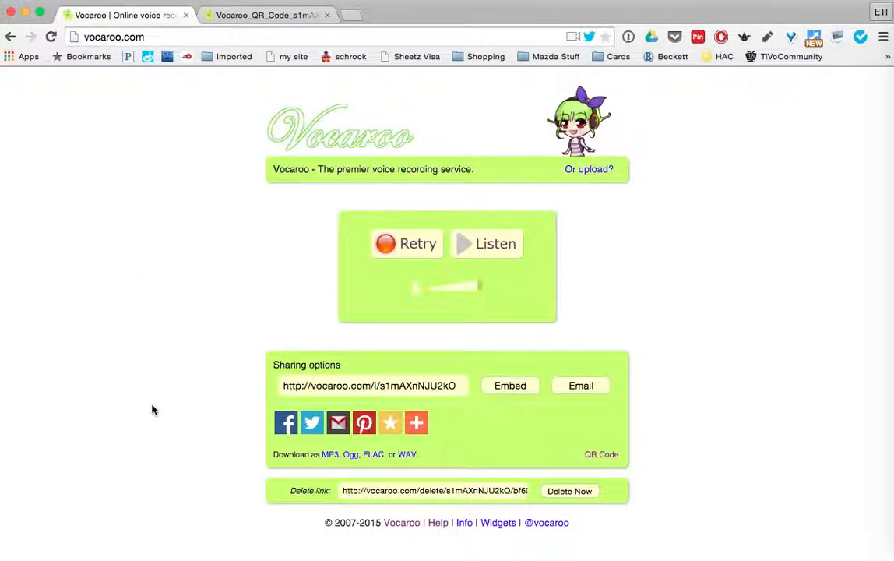
{"action": "mouse_move", "coordinate": [331, 477]}
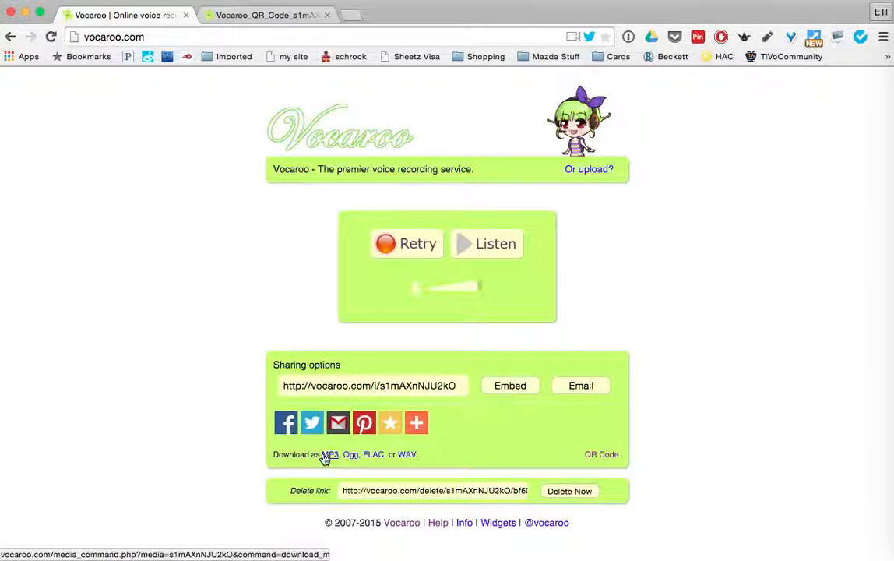
{"action": "mouse_move", "coordinate": [196, 449]}
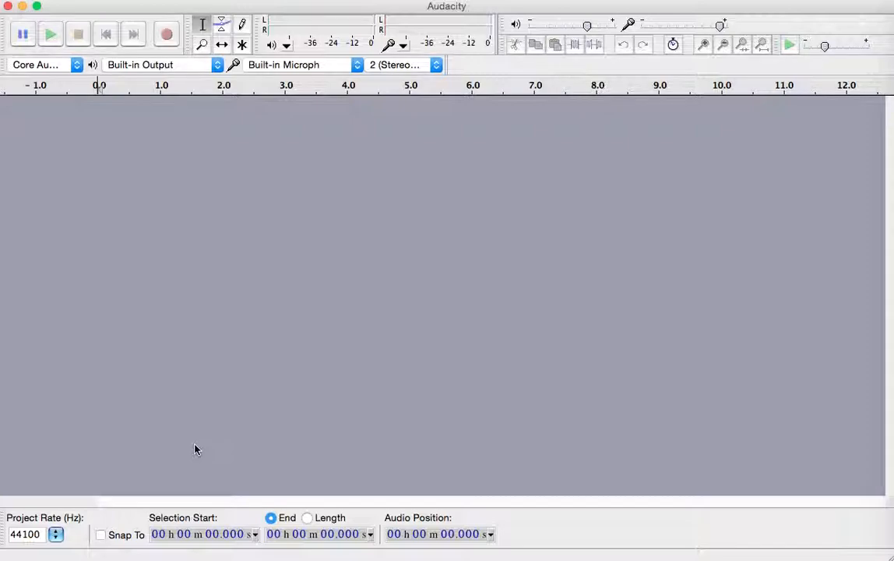
{"action": "mouse_move", "coordinate": [240, 308]}
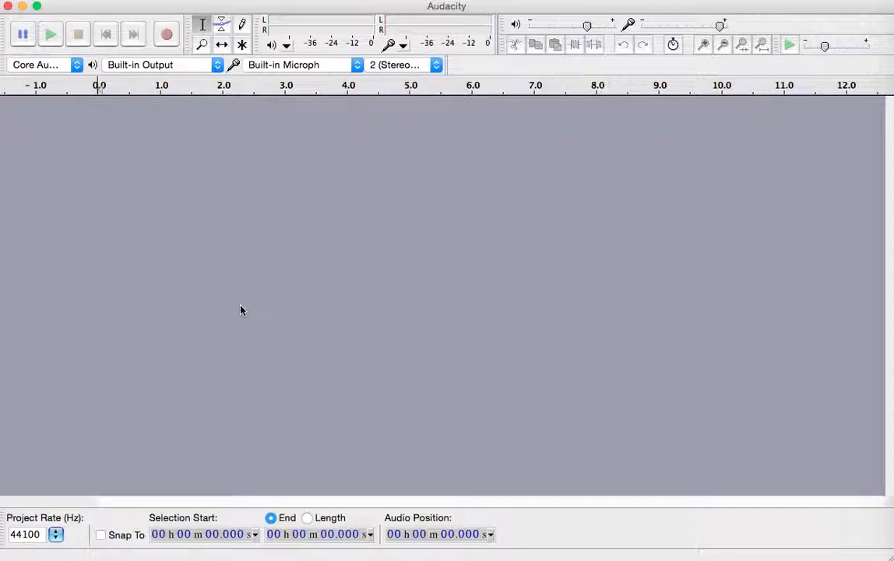
{"action": "mouse_move", "coordinate": [226, 282]}
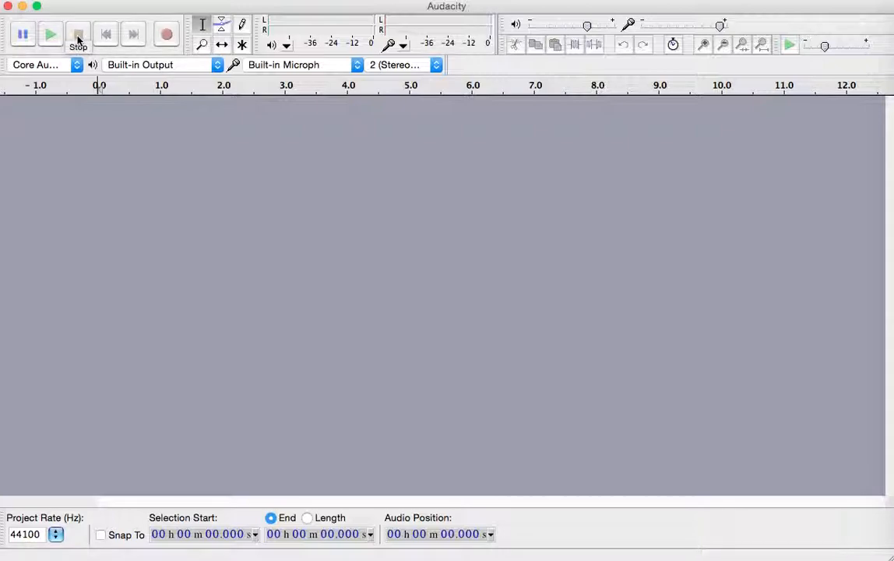
{"action": "mouse_move", "coordinate": [167, 35]}
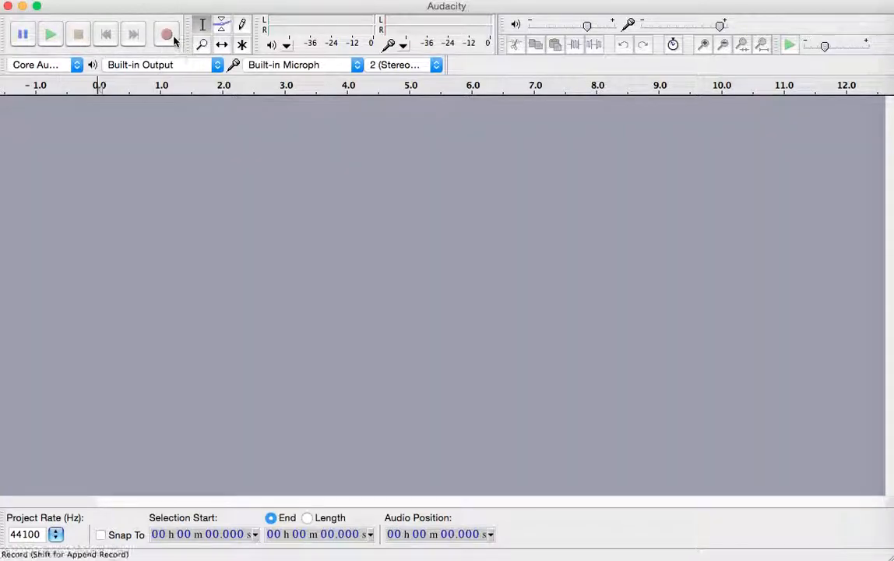
{"action": "mouse_move", "coordinate": [167, 33]}
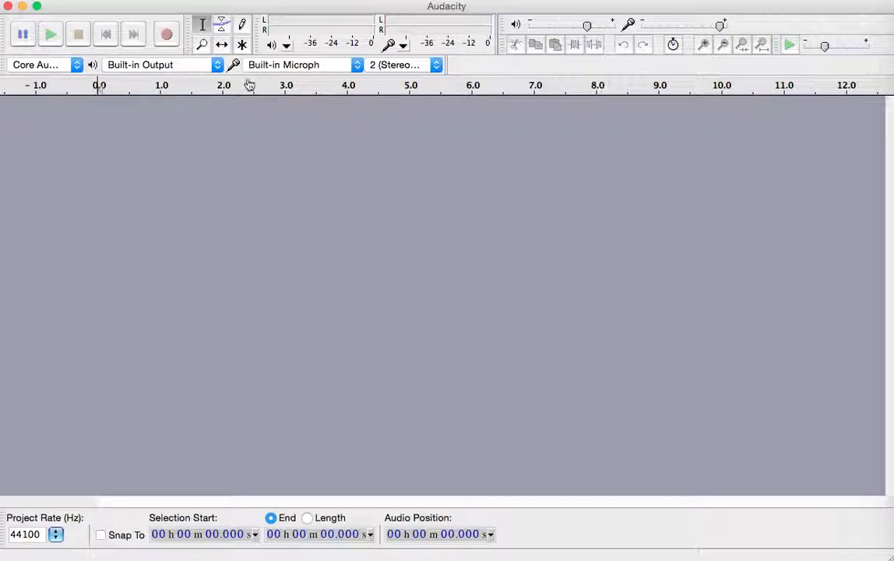
{"action": "mouse_move", "coordinate": [265, 73]}
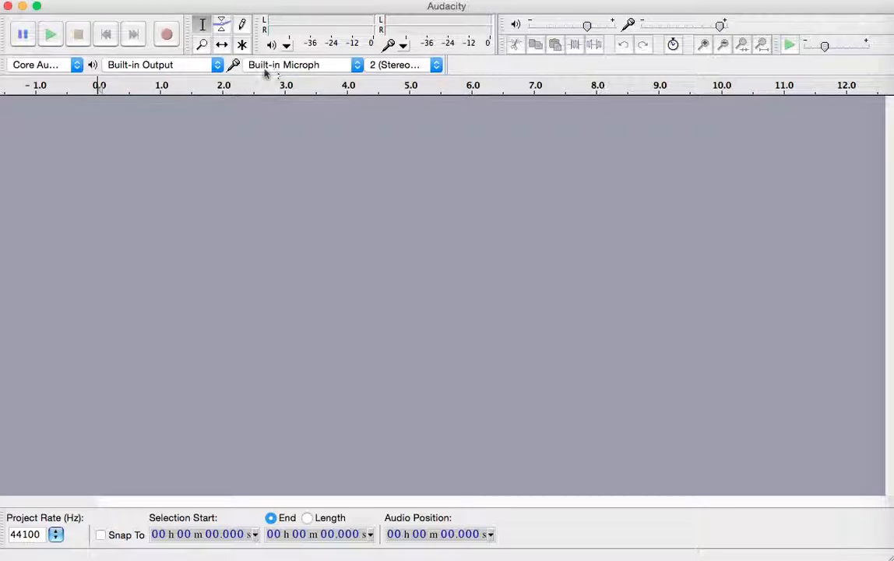
{"action": "mouse_move", "coordinate": [166, 34]}
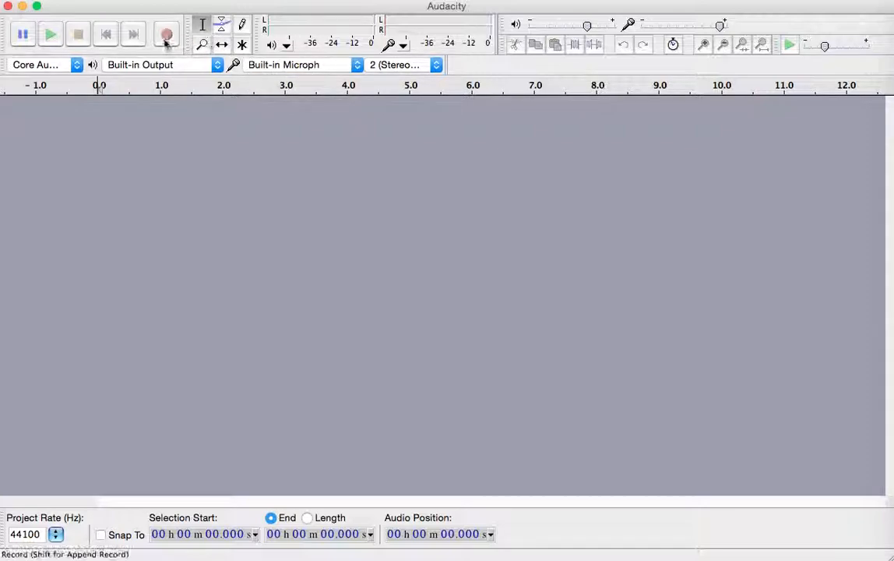
{"action": "mouse_move", "coordinate": [167, 35]}
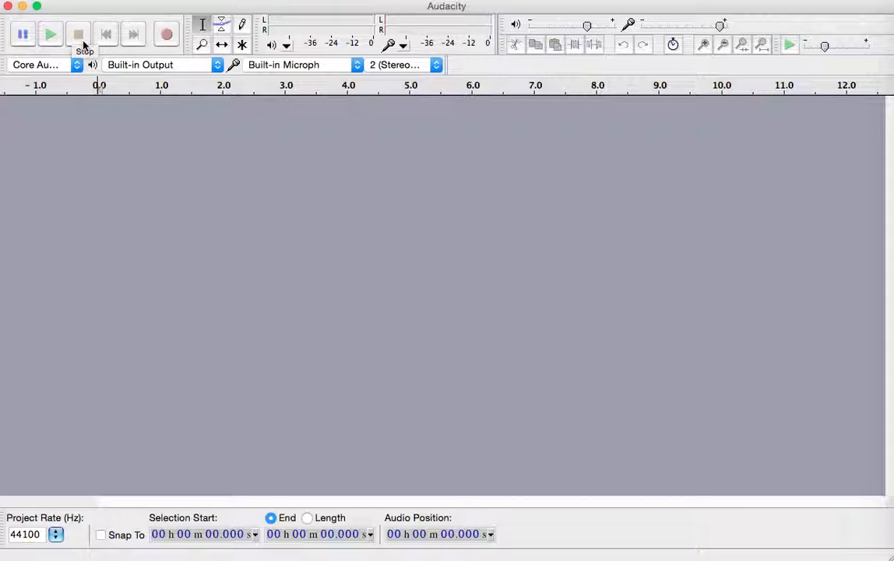
- Record about 8.5 seconds of spoken words as a new stereo track
{"action": "left_click", "coordinate": [166, 34]}
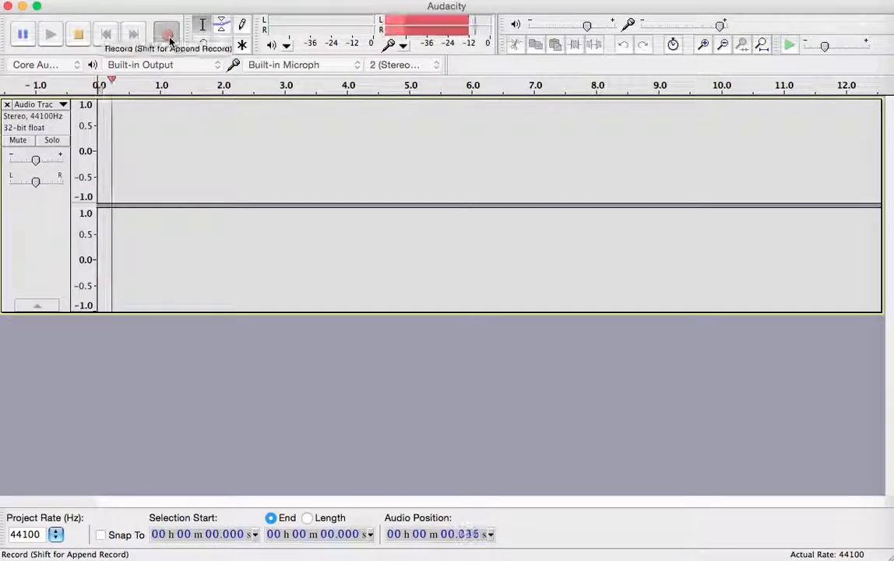
{"action": "left_click", "coordinate": [168, 34]}
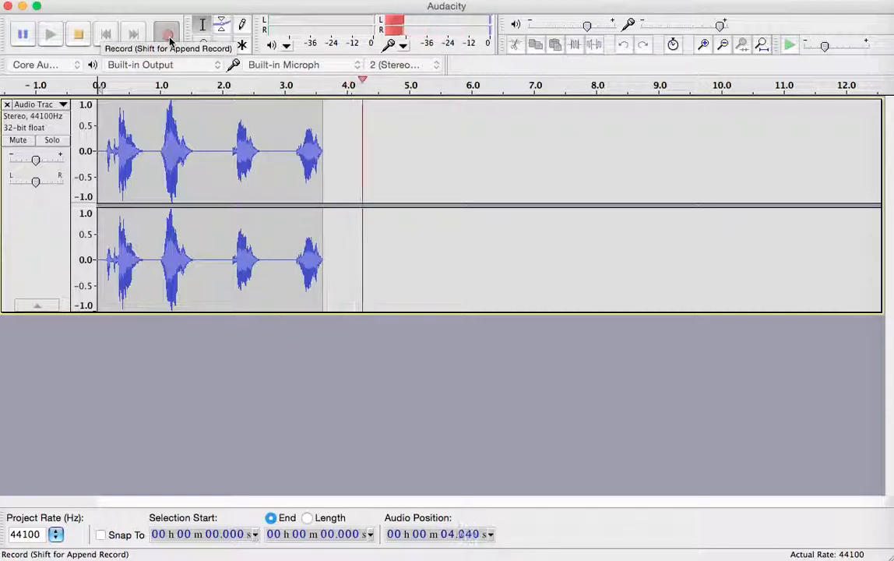
{"action": "left_click", "coordinate": [166, 33]}
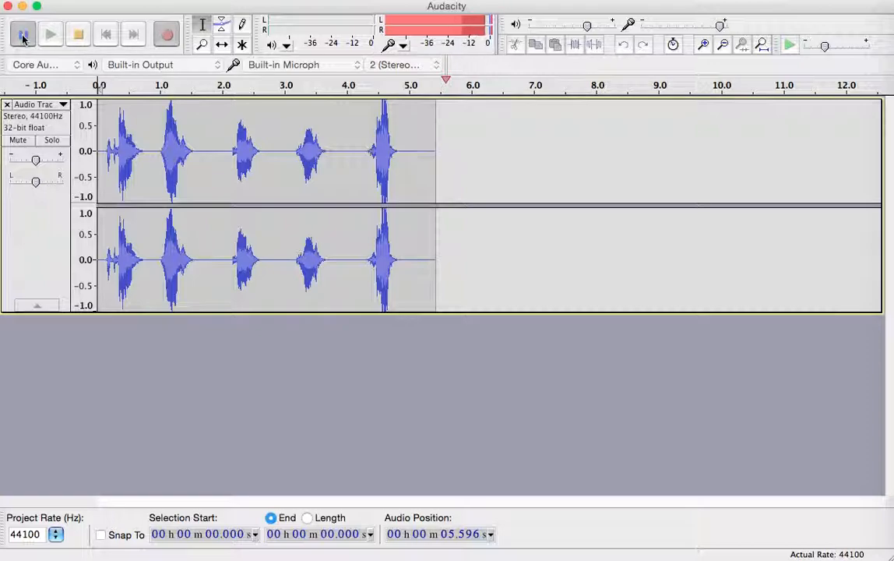
{"action": "left_click", "coordinate": [22, 34]}
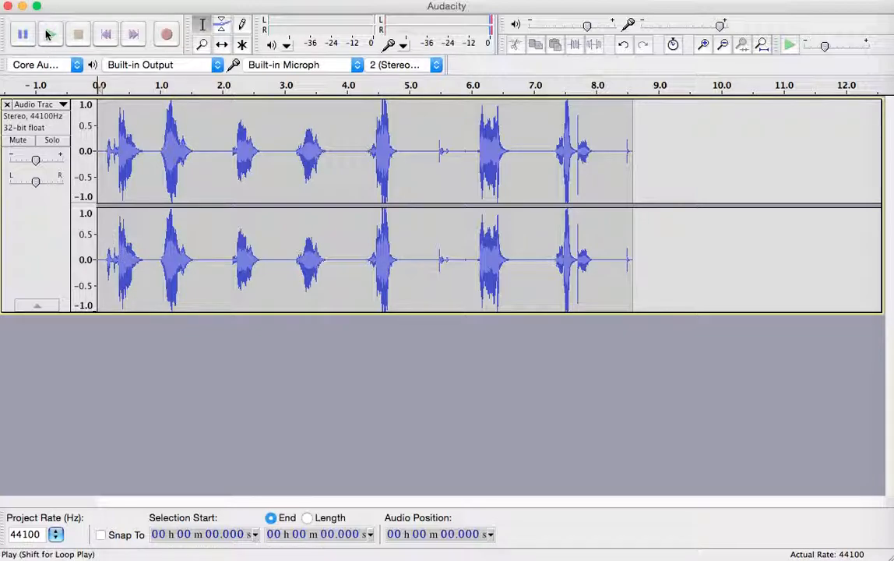
- Delete the opening spoken word (0–0.8 s) and replay the trimmed recording
{"action": "left_click", "coordinate": [49, 33]}
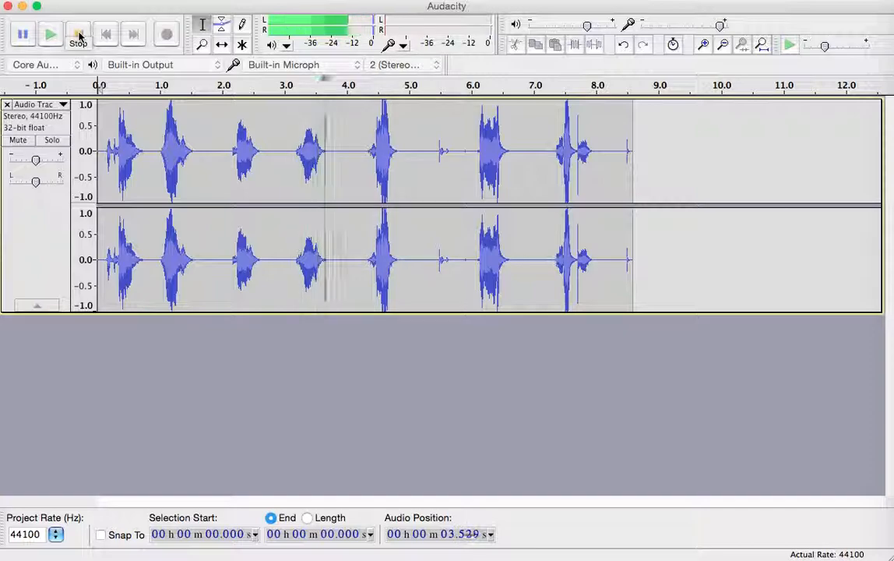
{"action": "left_click", "coordinate": [77, 34]}
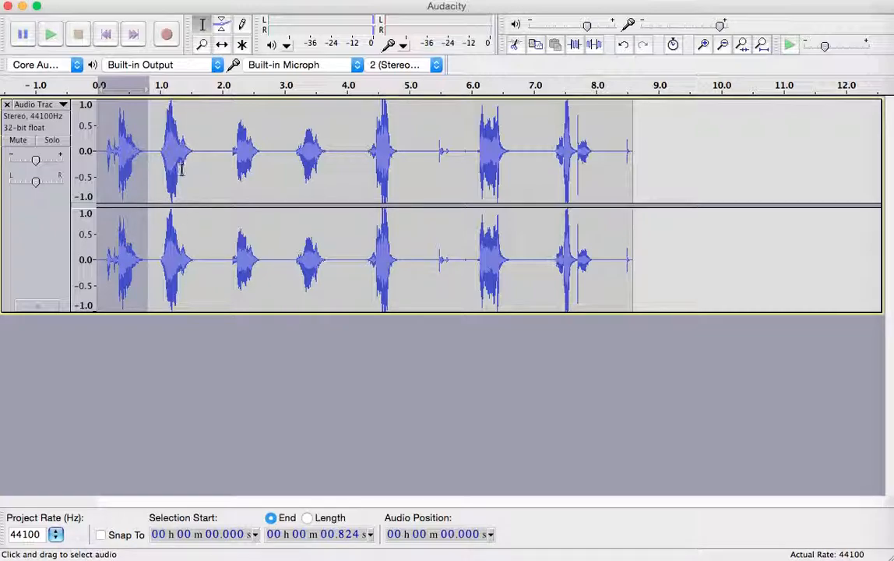
{"action": "mouse_move", "coordinate": [166, 150]}
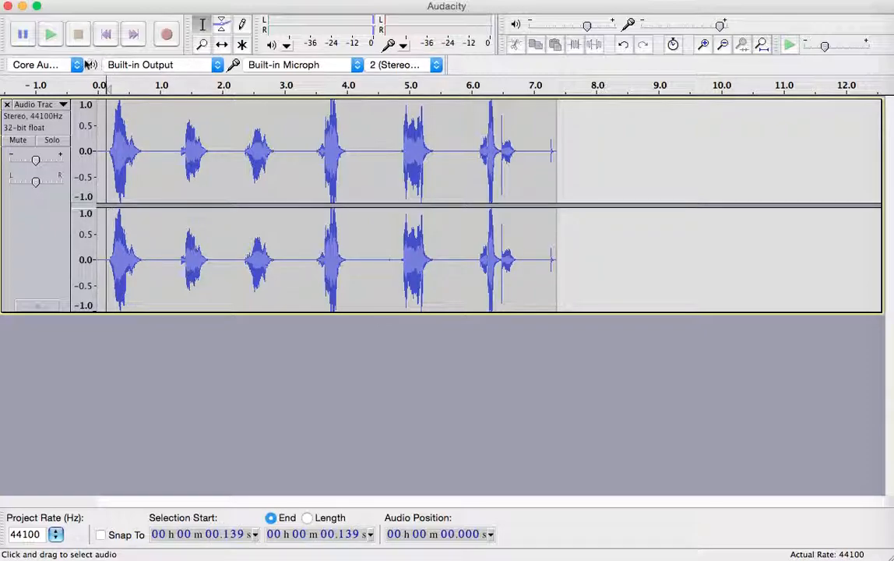
{"action": "left_click", "coordinate": [49, 34]}
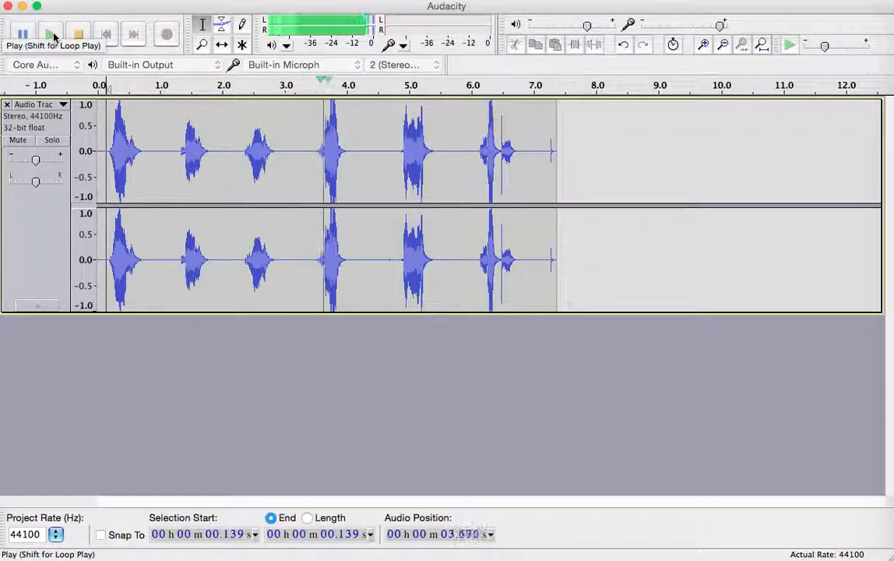
{"action": "left_click", "coordinate": [52, 33]}
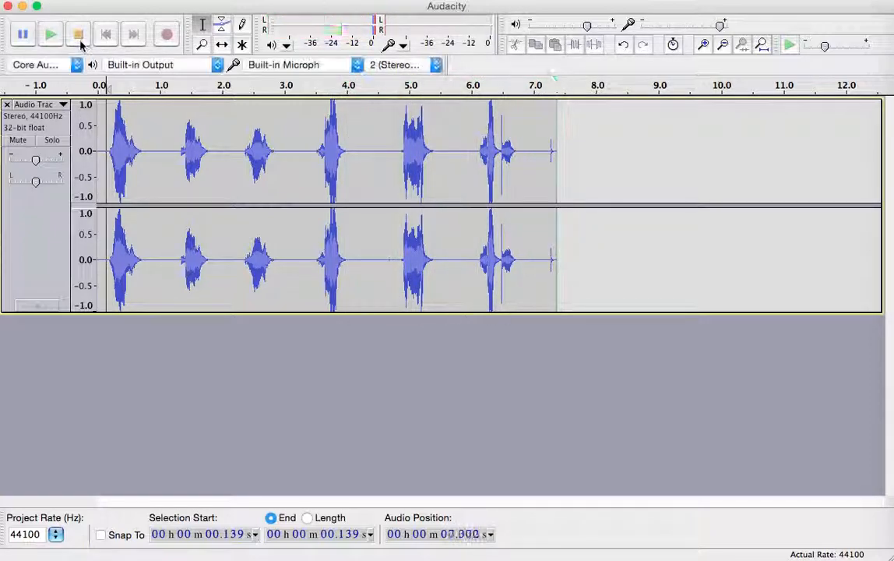
- Lengthen the pause after the first word by editing the 1.3–1.9 s region
{"action": "left_click_drag", "start_coordinate": [178, 151], "coordinate": [229, 151]}
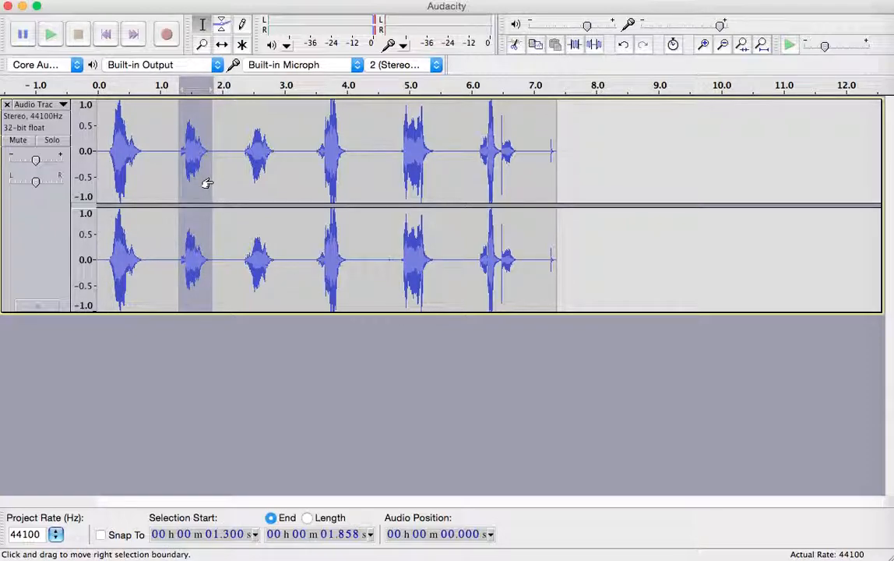
{"action": "mouse_move", "coordinate": [198, 158]}
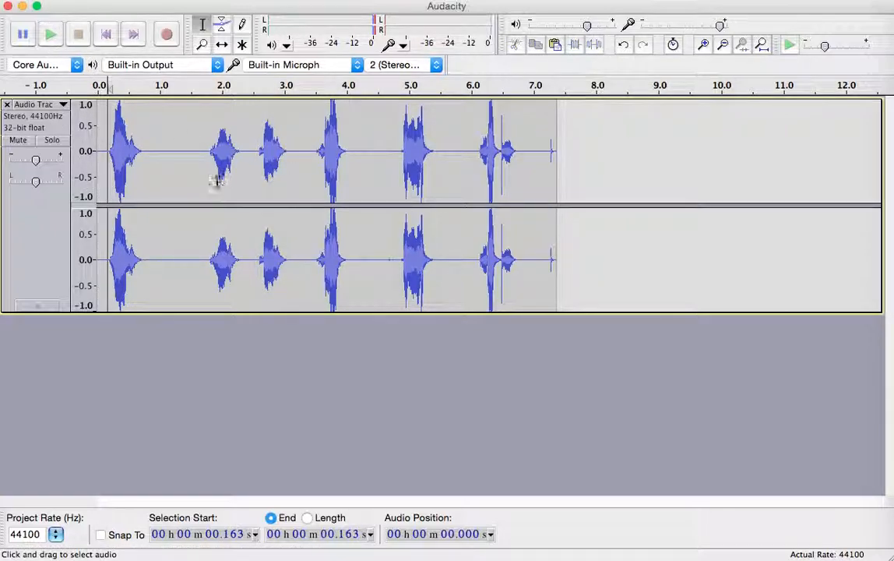
{"action": "left_click", "coordinate": [50, 33]}
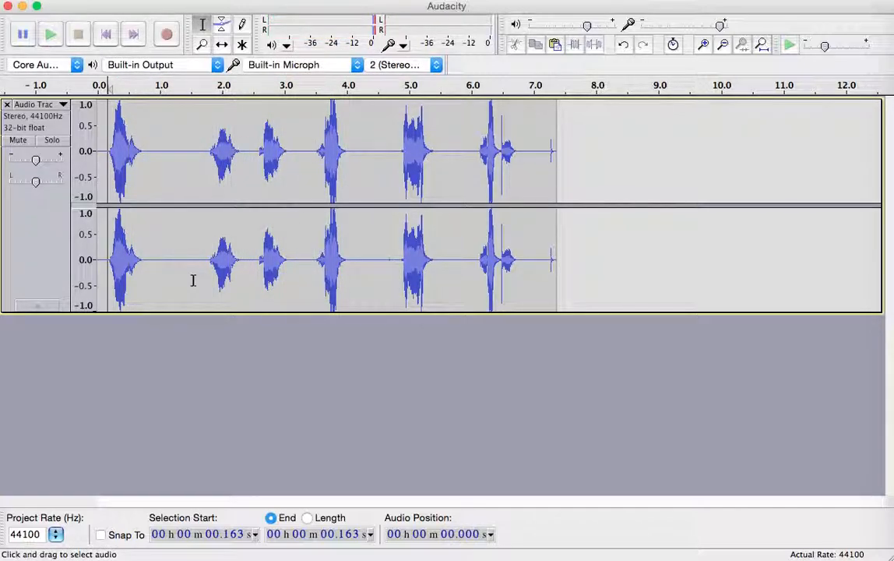
{"action": "mouse_move", "coordinate": [172, 307]}
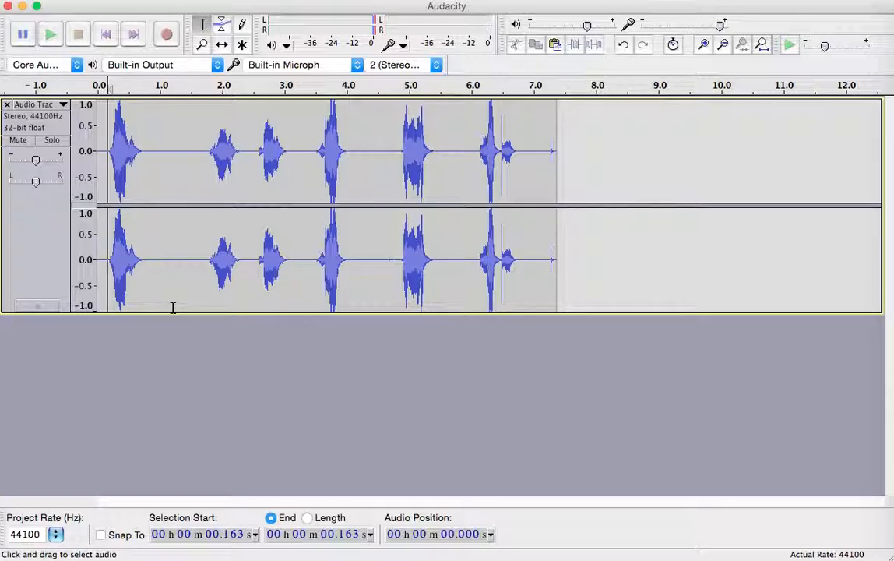
- Export the recording as an MP3 named 'MMS Test File' to the Desktop
{"action": "left_click", "coordinate": [102, 5]}
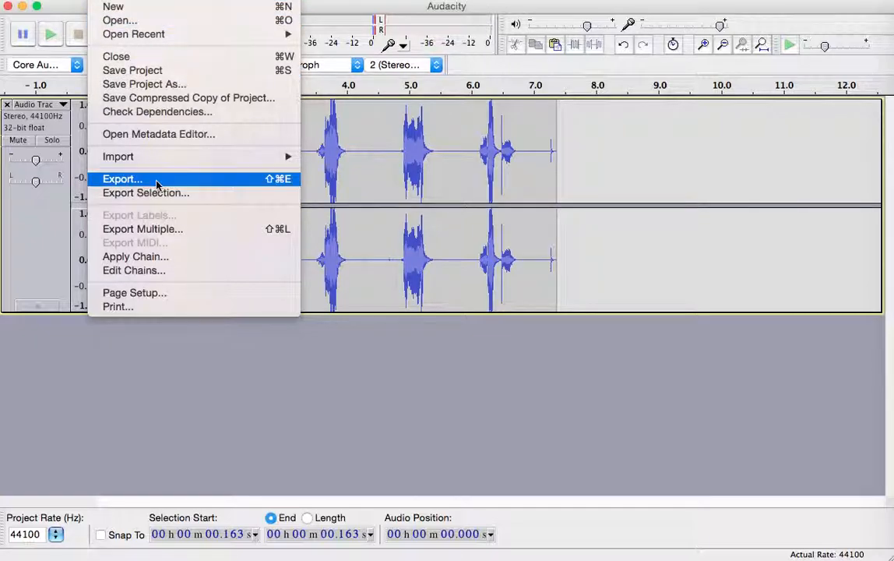
{"action": "left_click", "coordinate": [122, 179]}
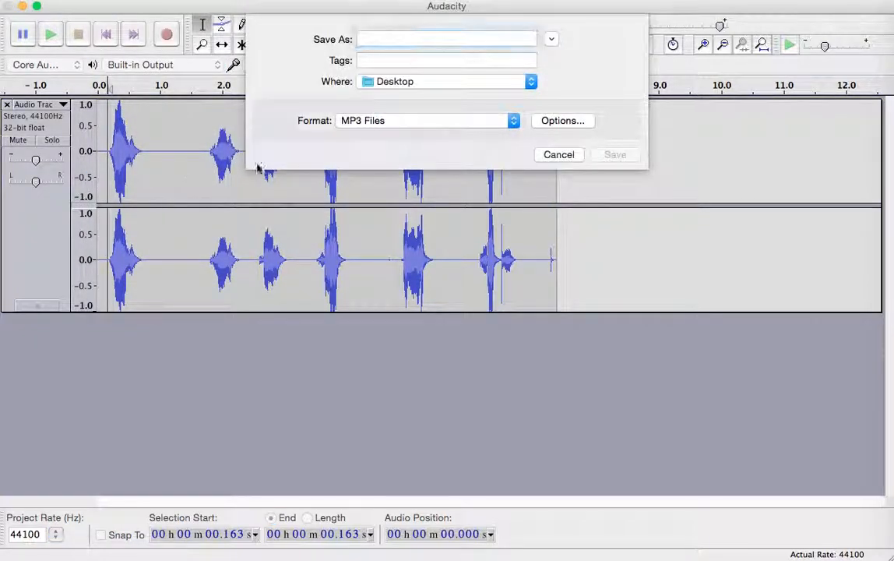
{"action": "left_click", "coordinate": [426, 120]}
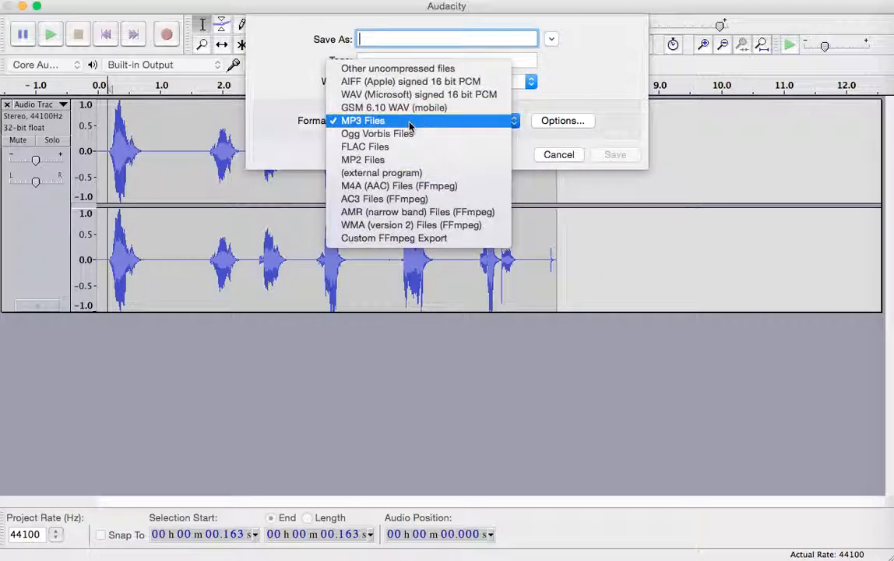
{"action": "mouse_move", "coordinate": [383, 199]}
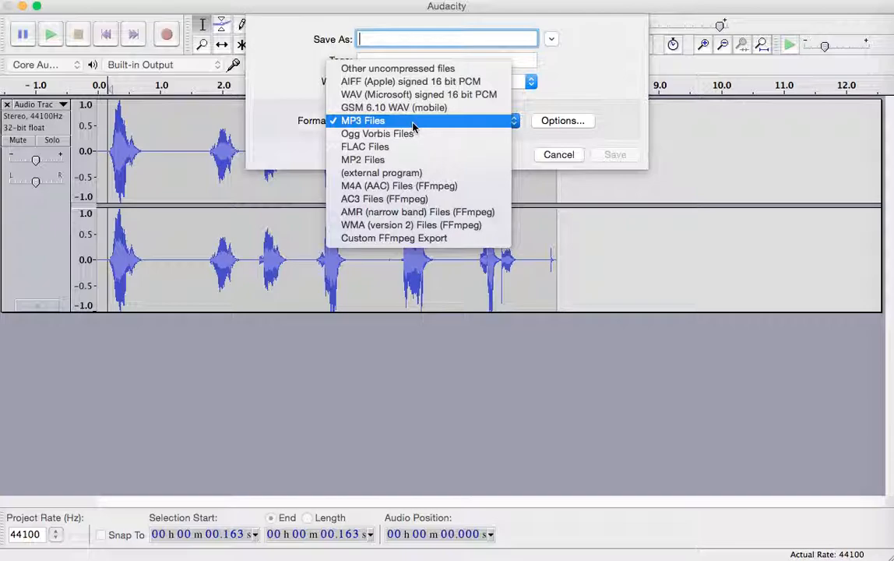
{"action": "left_click", "coordinate": [363, 120]}
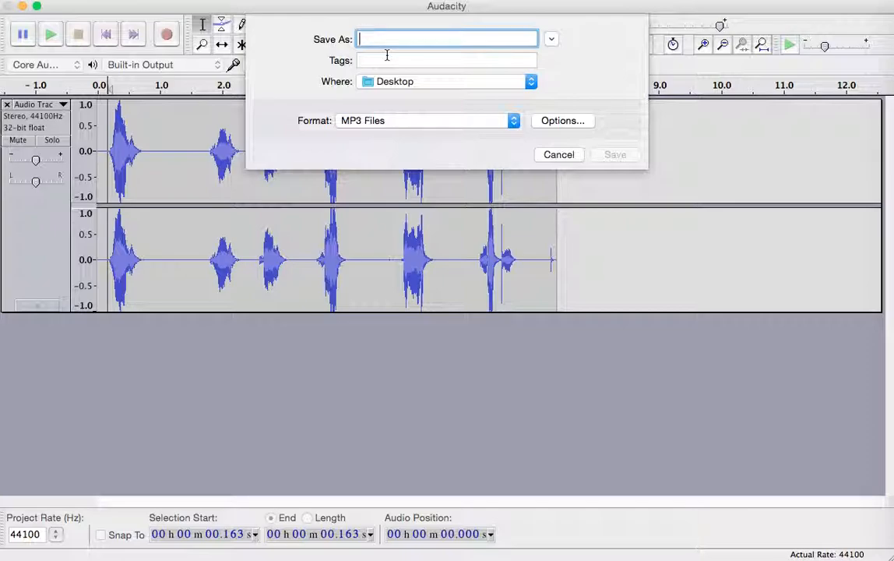
{"action": "type", "text": "MMS"}
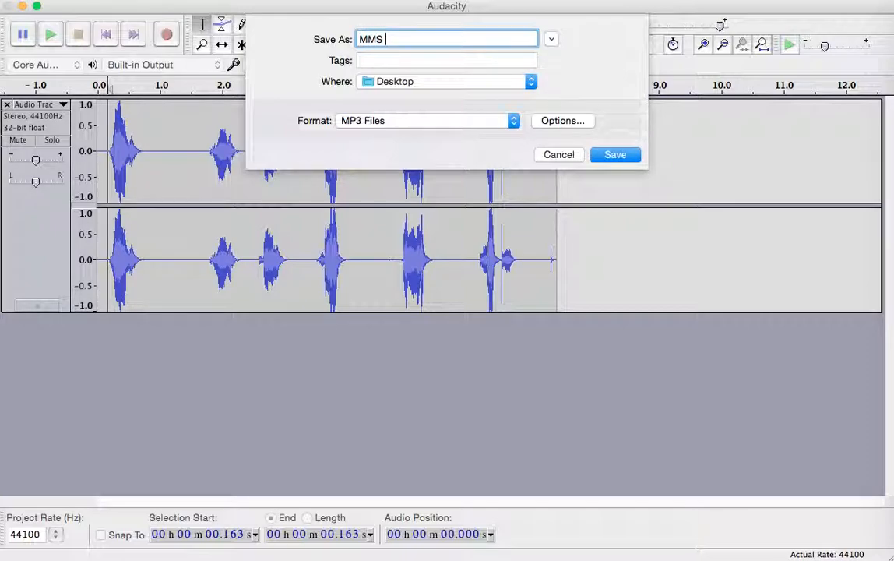
{"action": "type", "text": "Test File"}
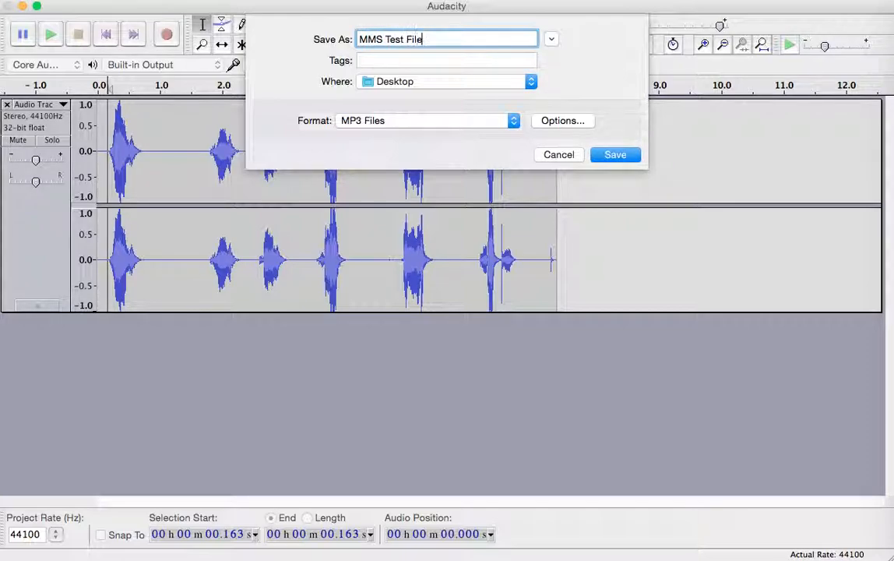
{"action": "left_click", "coordinate": [615, 155]}
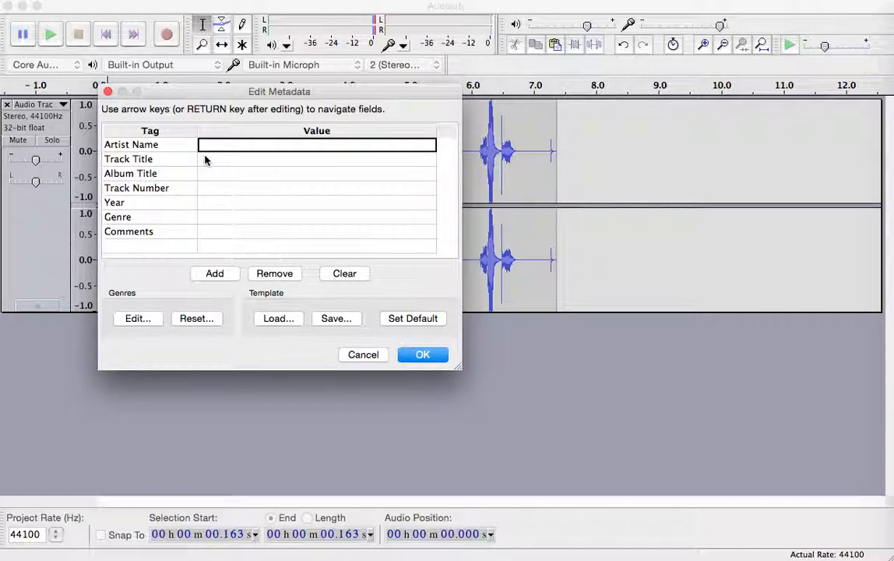
{"action": "type", "text": "Smith"}
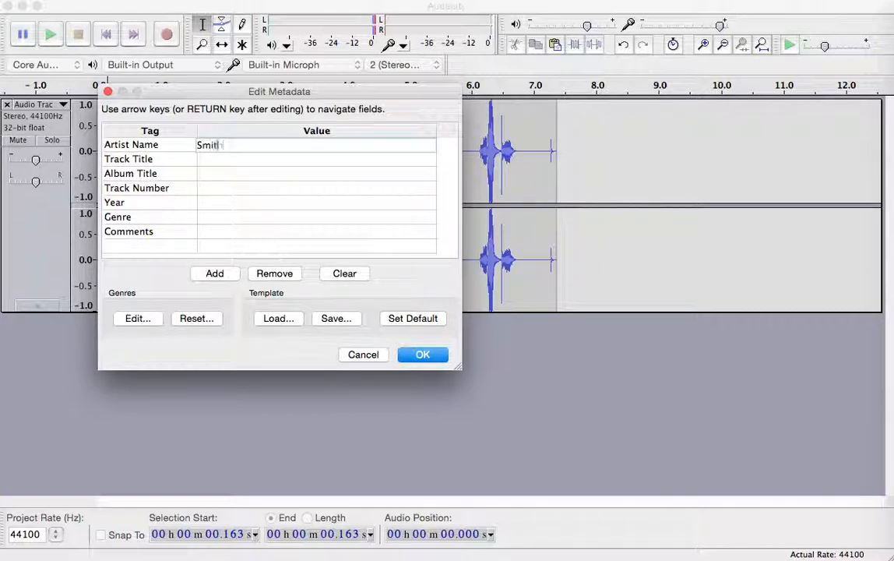
{"action": "type", "text": ", Ben"}
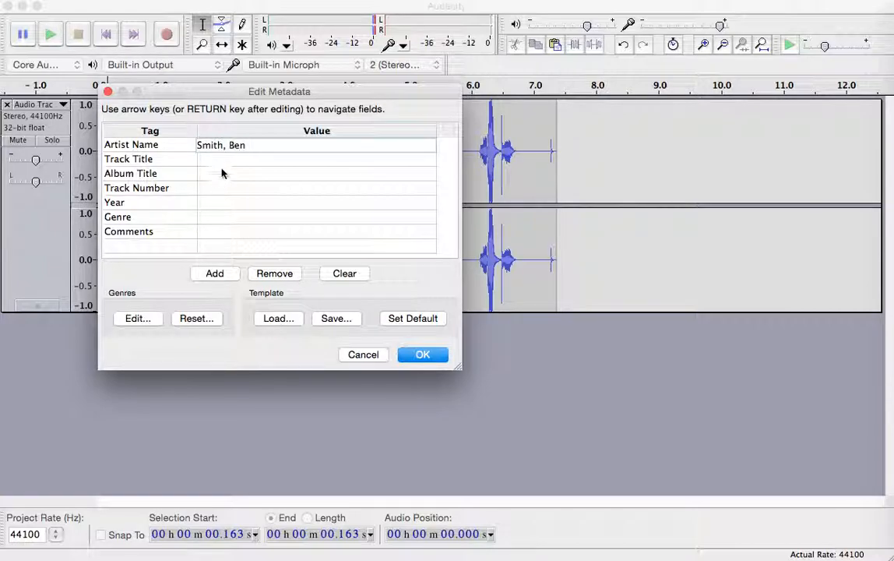
{"action": "type", "text": "My Recording"}
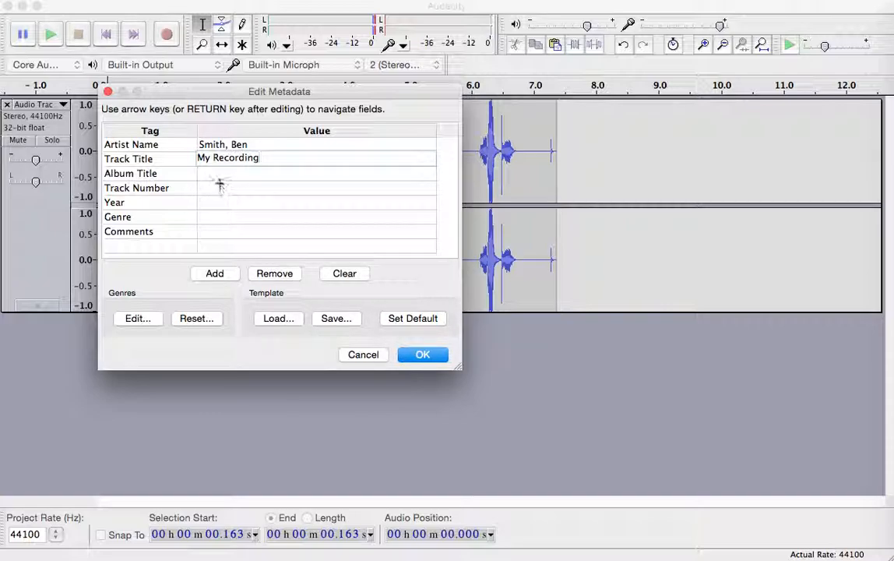
{"action": "type", "text": "Unit"}
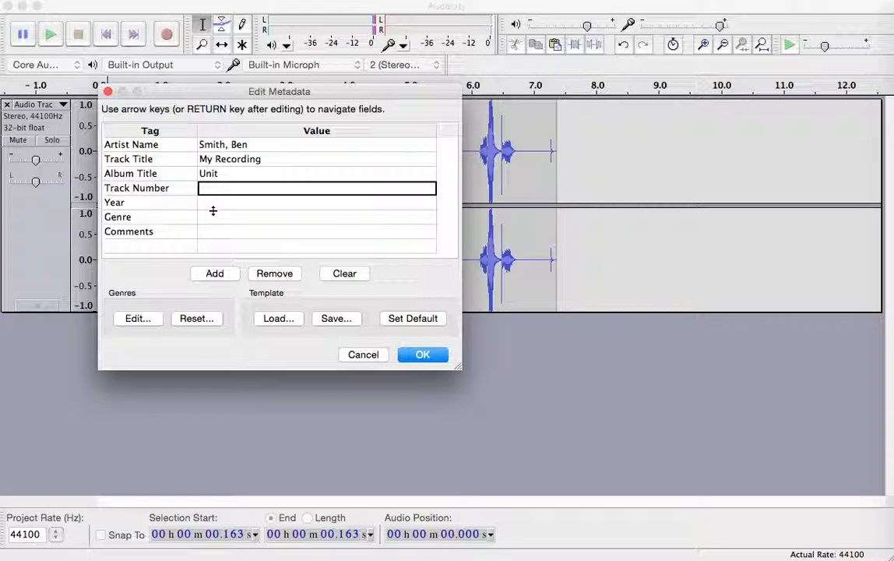
{"action": "left_click", "coordinate": [316, 203]}
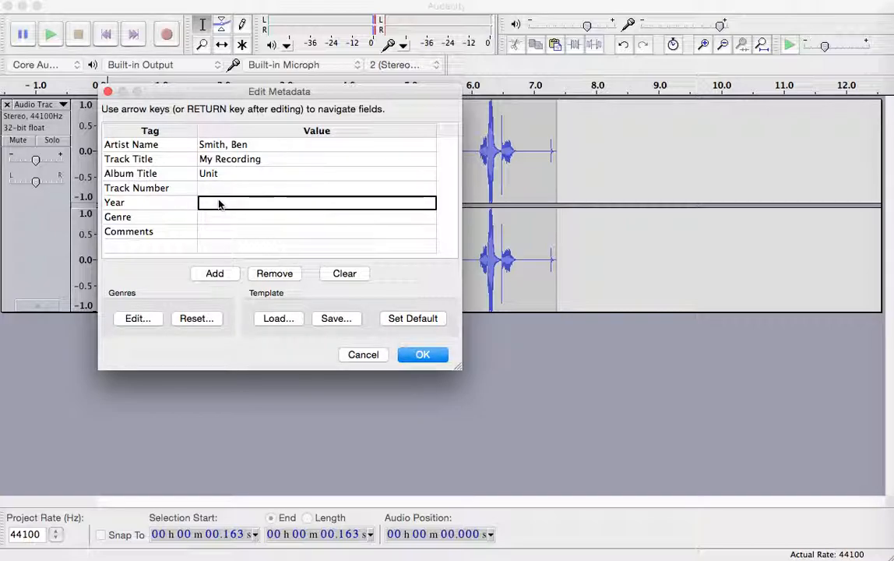
{"action": "type", "text": "2015"}
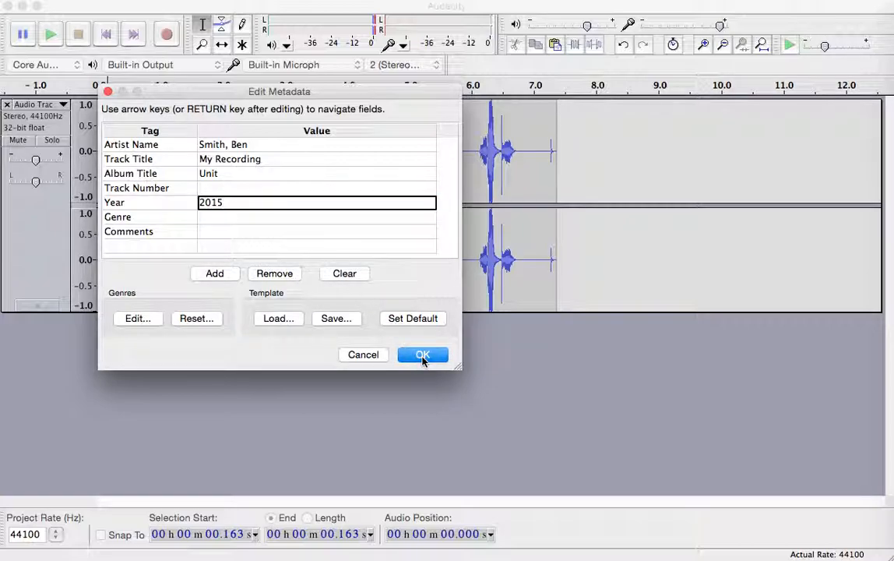
{"action": "left_click", "coordinate": [422, 354]}
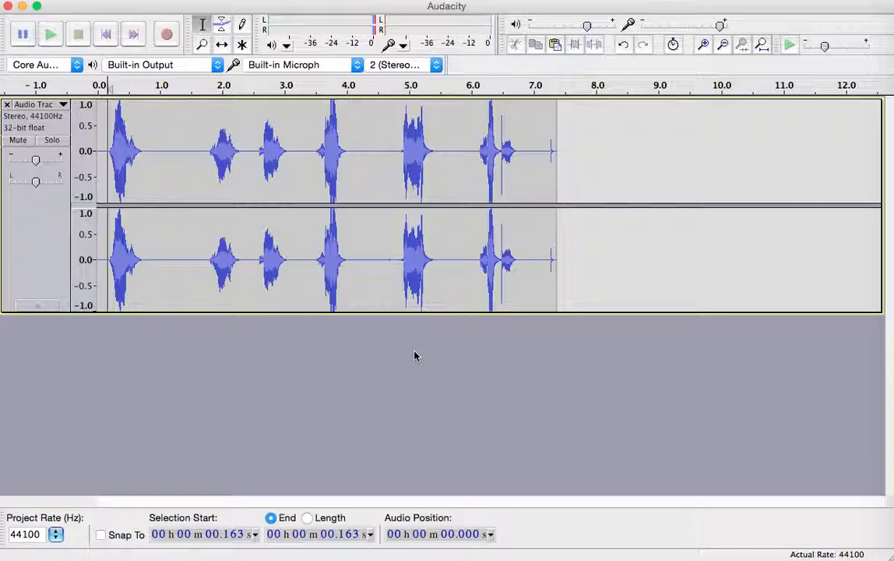
{"action": "mouse_move", "coordinate": [407, 363]}
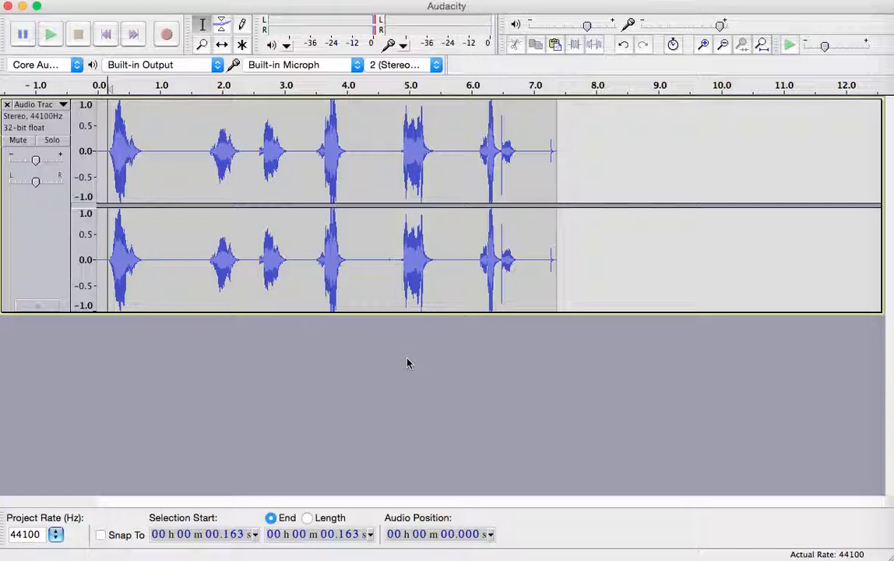